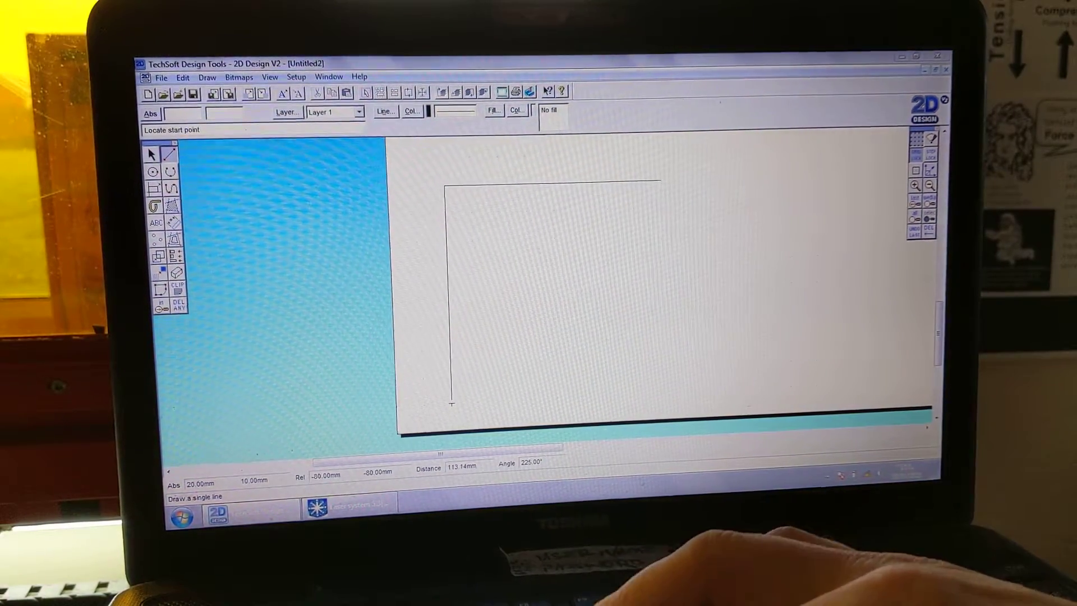
Draw the square outline, both corner-to-corner diagonals, and a line from the top-edge midpoint.
{"action": "left_click", "coordinate": [451, 404]}
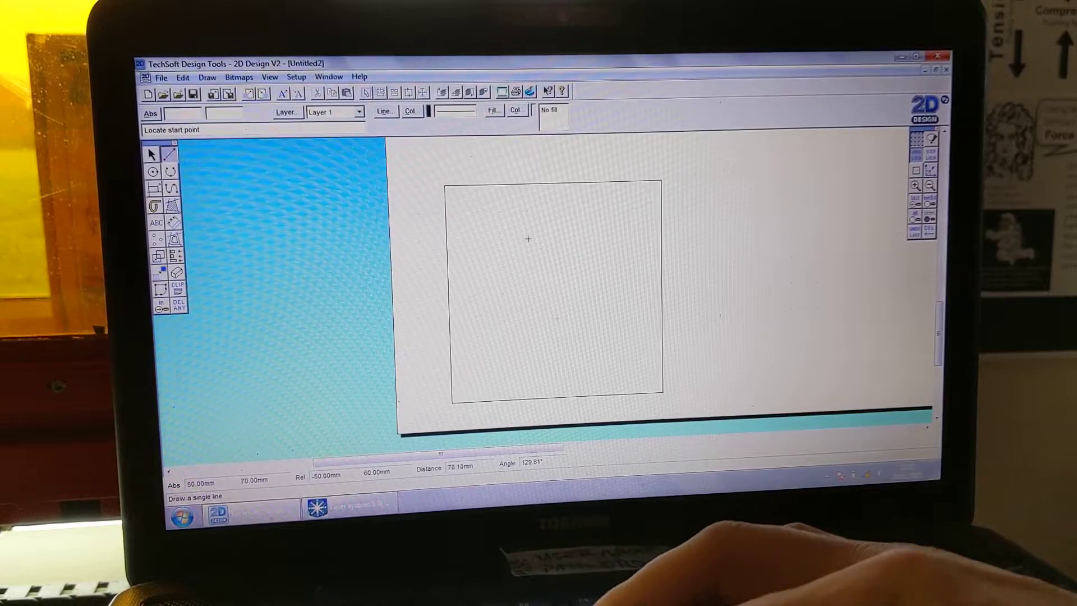
{"action": "left_click", "coordinate": [445, 185]}
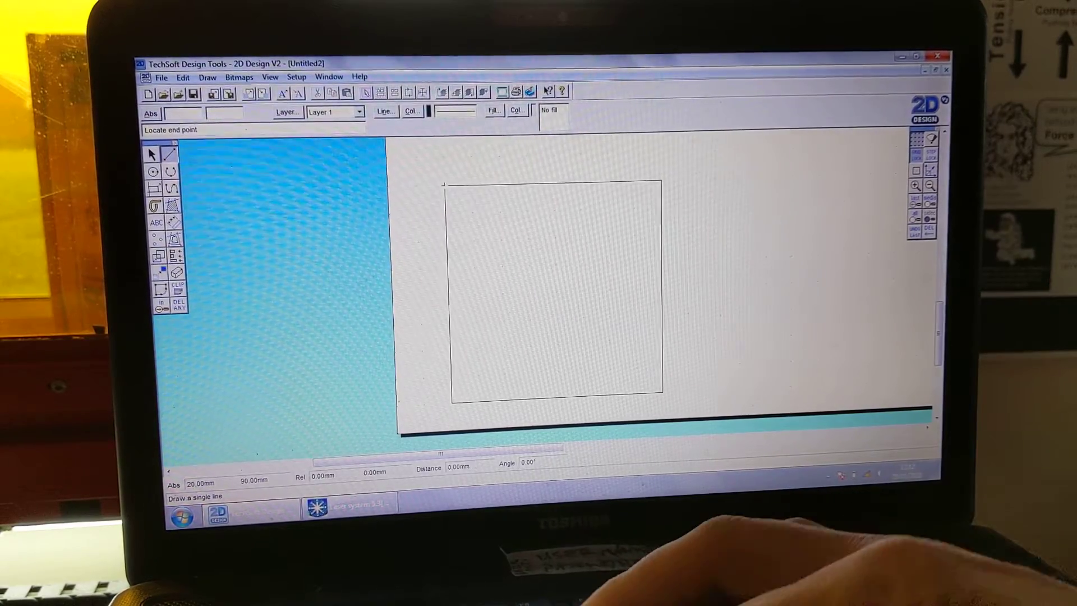
{"action": "left_click", "coordinate": [637, 394]}
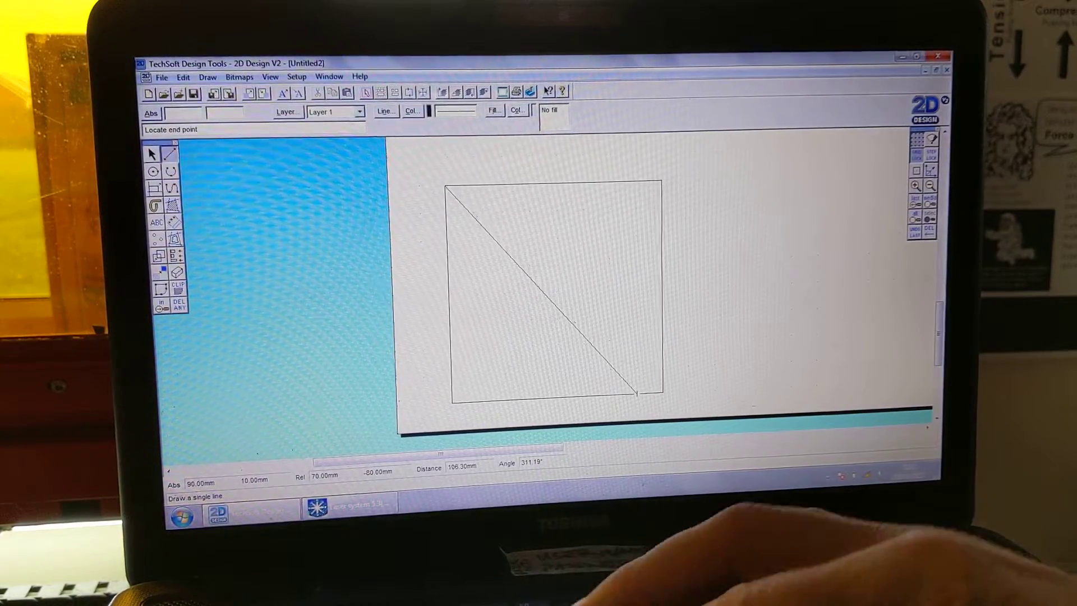
{"action": "left_click", "coordinate": [637, 392]}
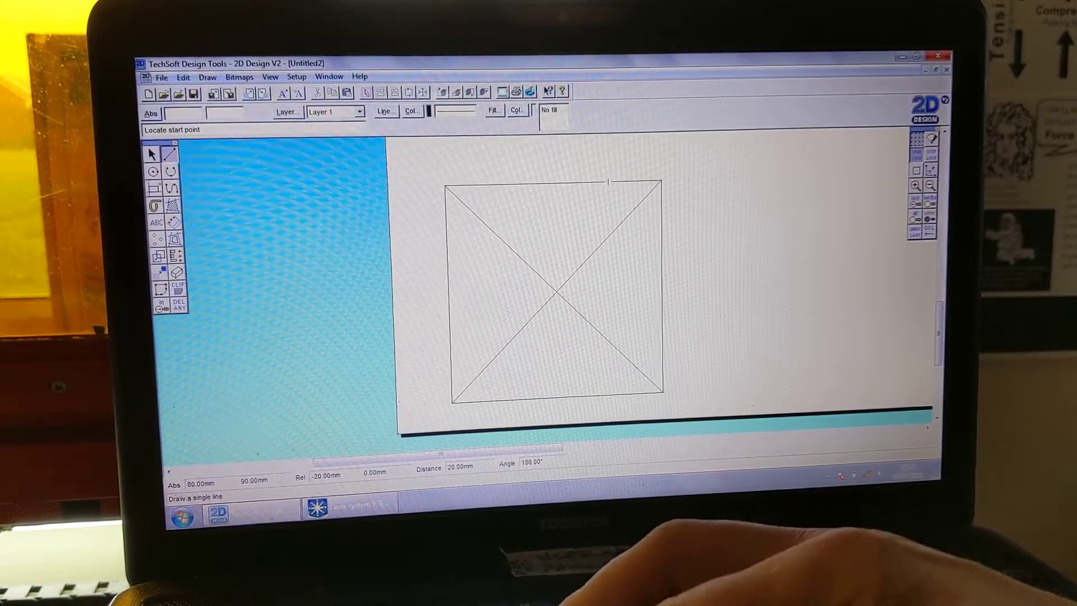
{"action": "left_click", "coordinate": [611, 180]}
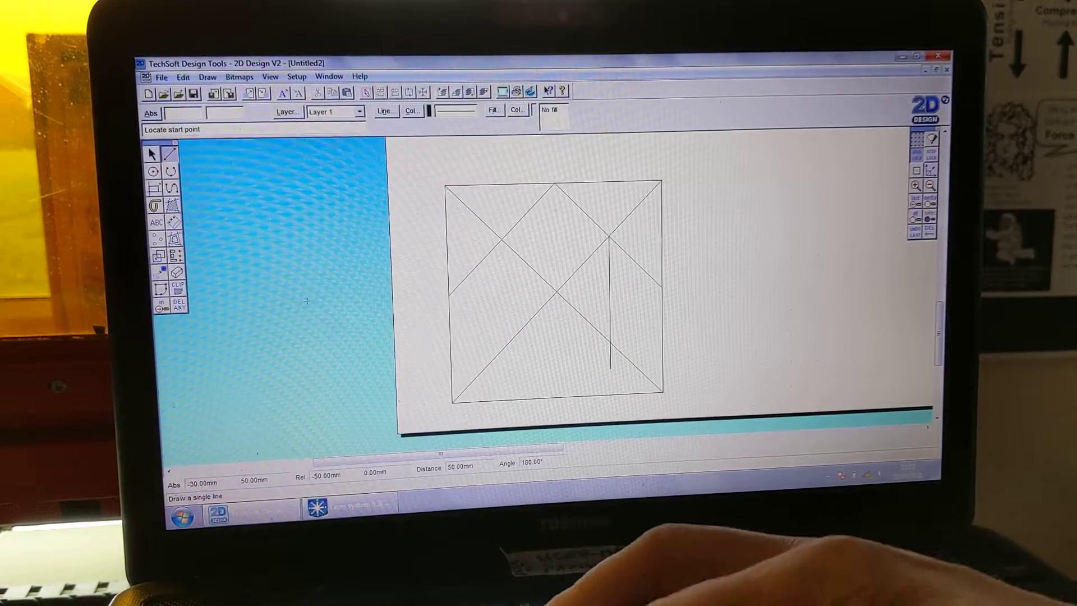
Remove an overhanging line piece with the Delete Part tool.
{"action": "left_click", "coordinate": [178, 306]}
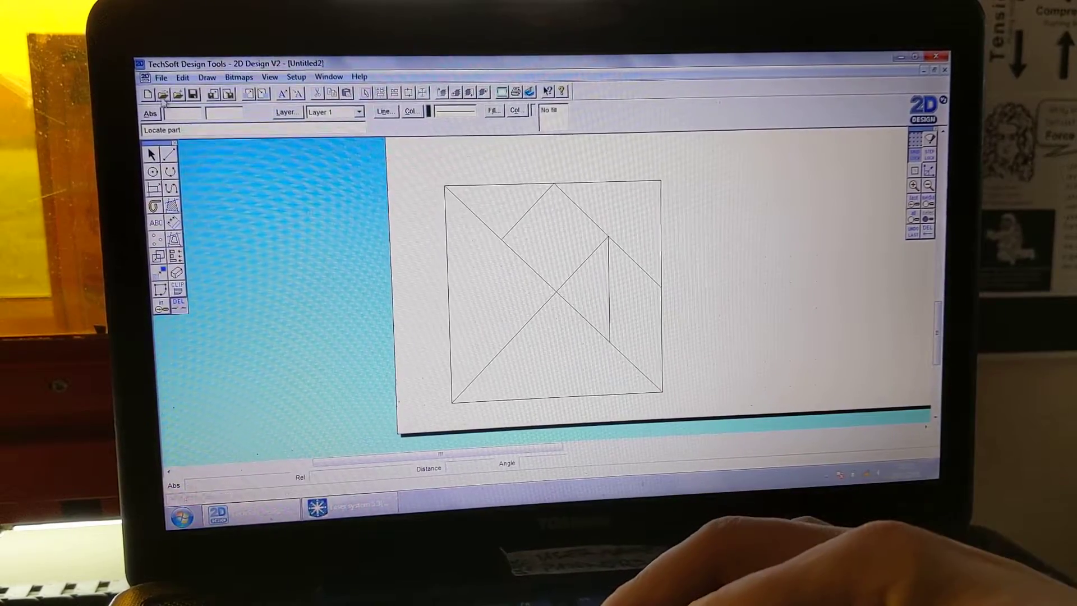
{"action": "left_click", "coordinate": [161, 77]}
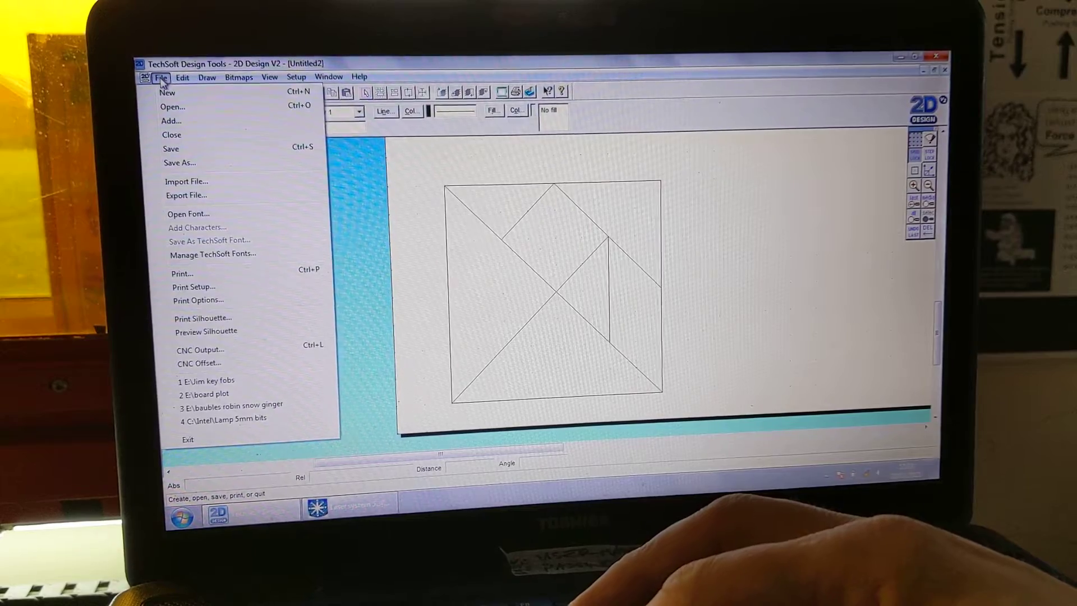
{"action": "mouse_move", "coordinate": [171, 149]}
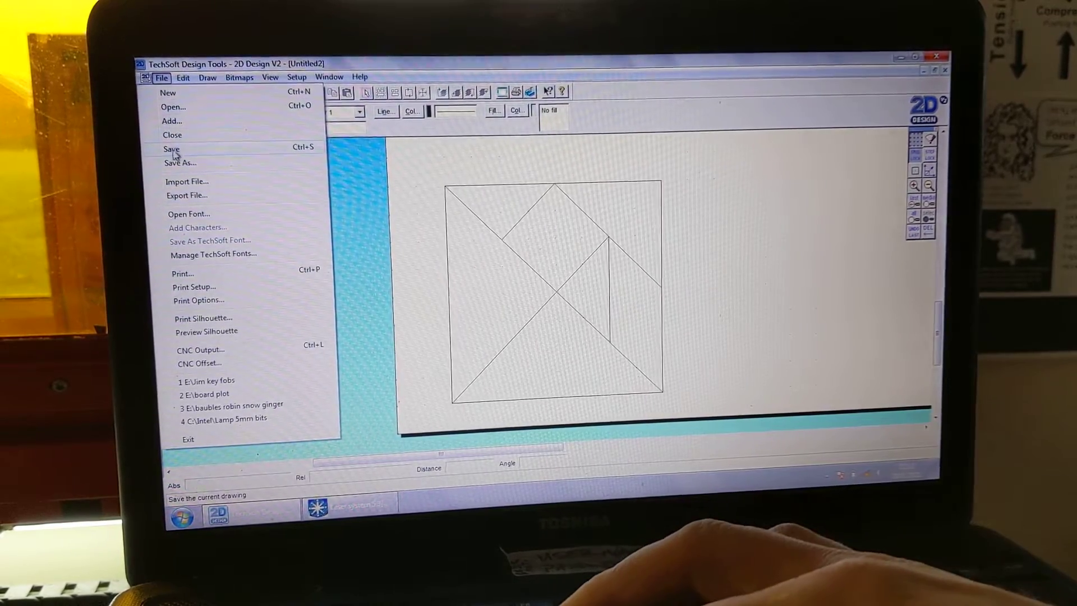
{"action": "mouse_move", "coordinate": [186, 195]}
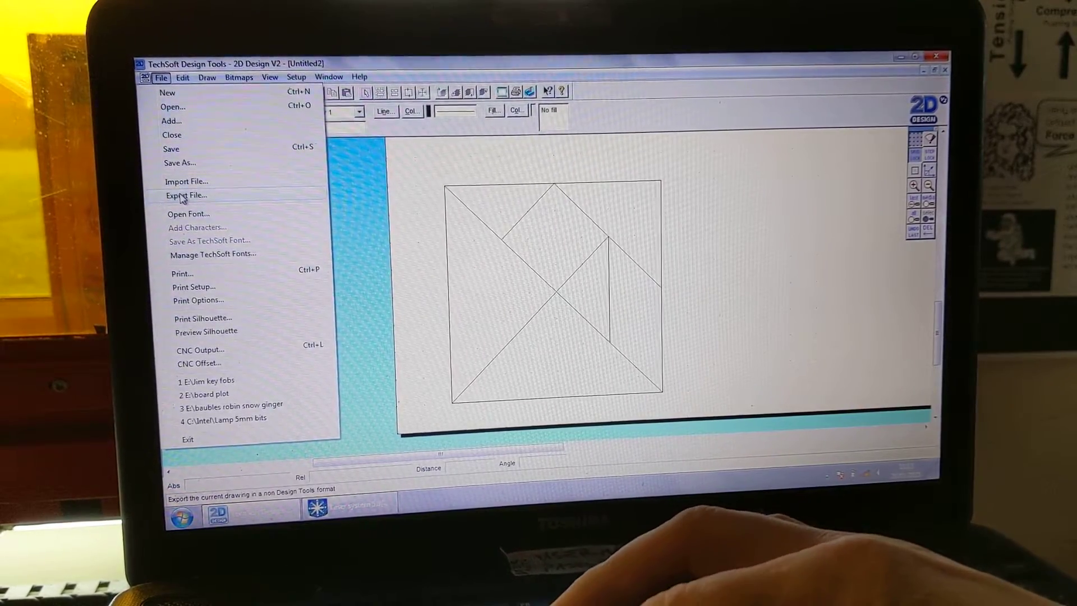
Export the drawing as type DXF files (*.dxf) under the name tangram2.
{"action": "left_click", "coordinate": [186, 195]}
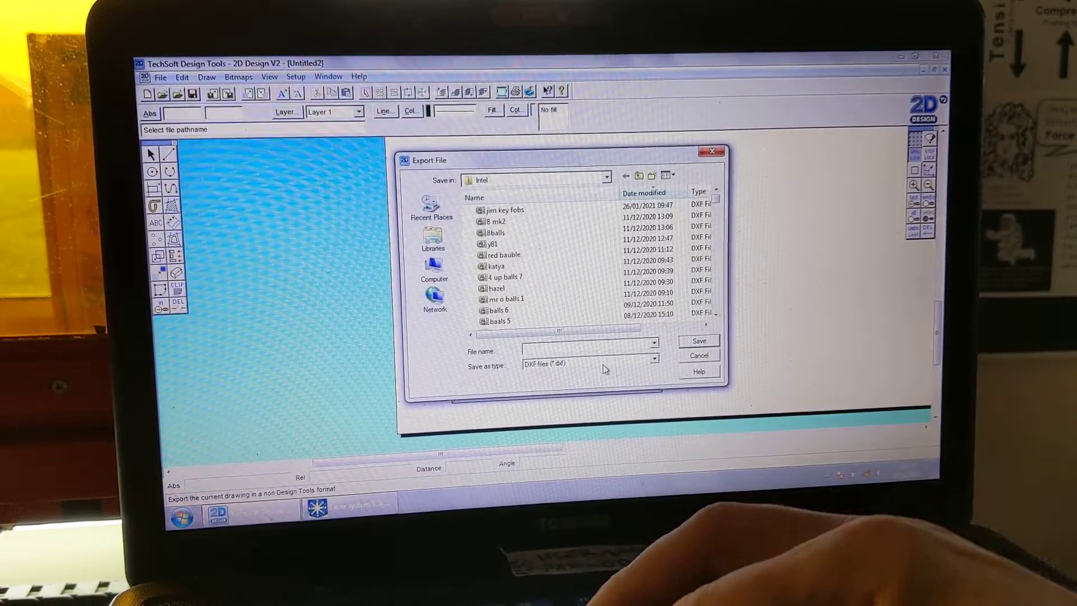
{"action": "left_click", "coordinate": [653, 360]}
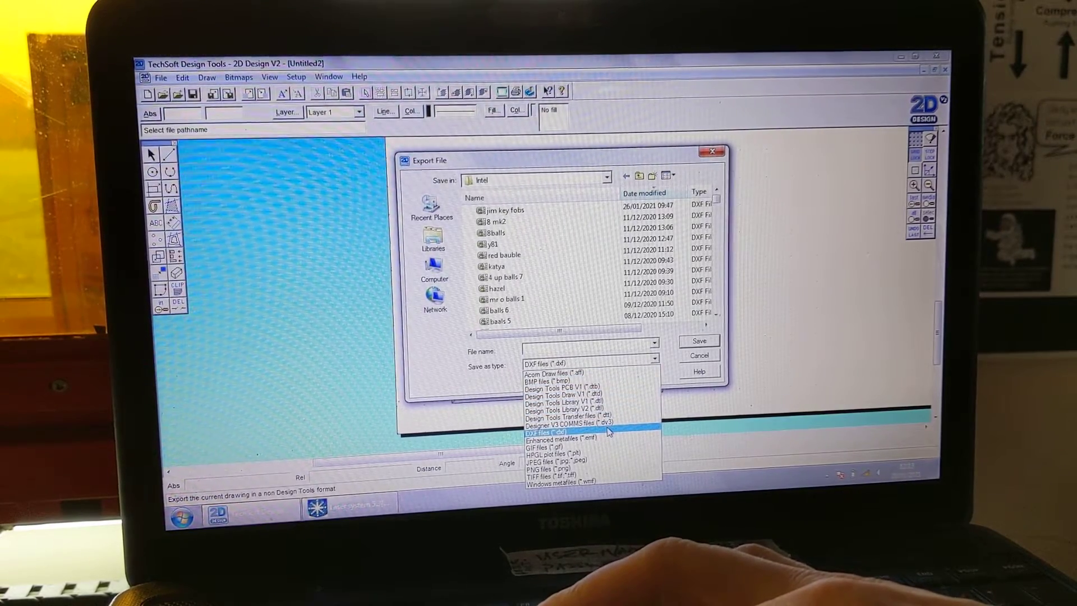
{"action": "left_click", "coordinate": [544, 432]}
{"action": "type", "text": "tangram2"}
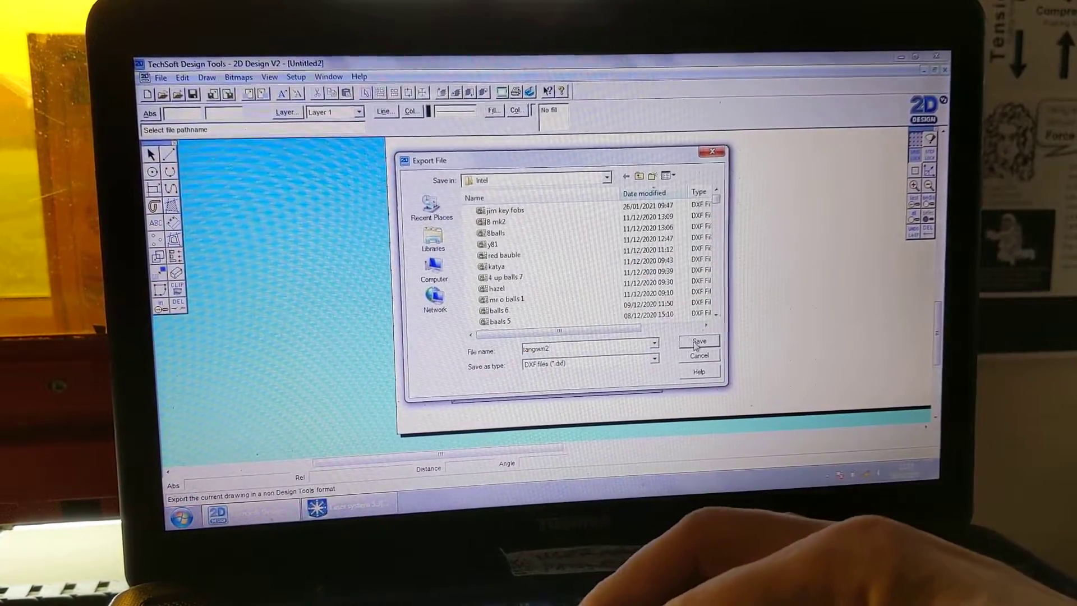
{"action": "left_click", "coordinate": [698, 342]}
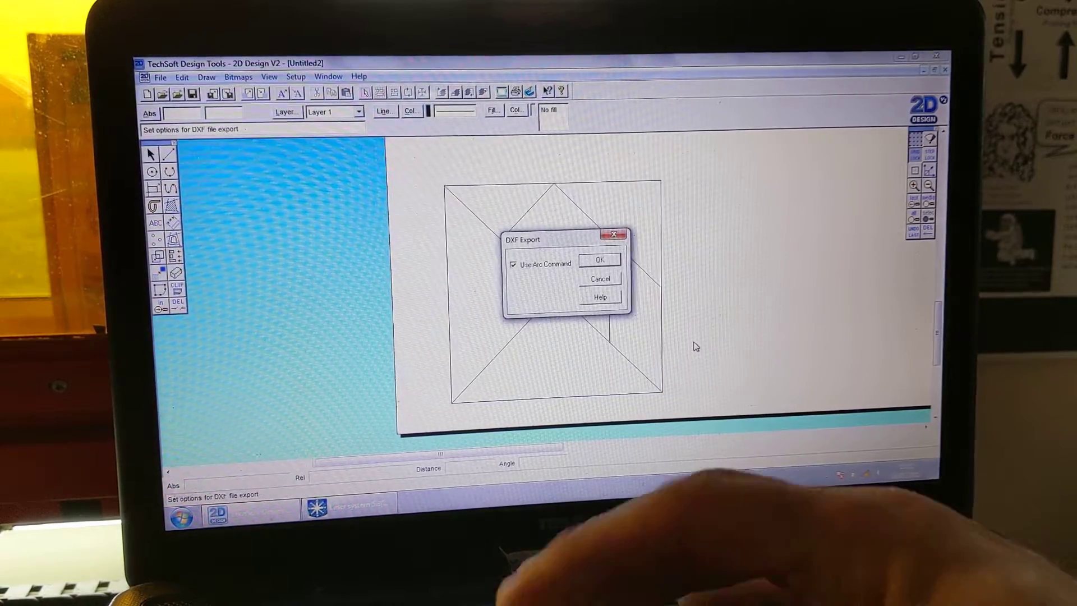
Accept the DXF export options and switch to Laser system 5.3.
{"action": "left_click", "coordinate": [598, 260]}
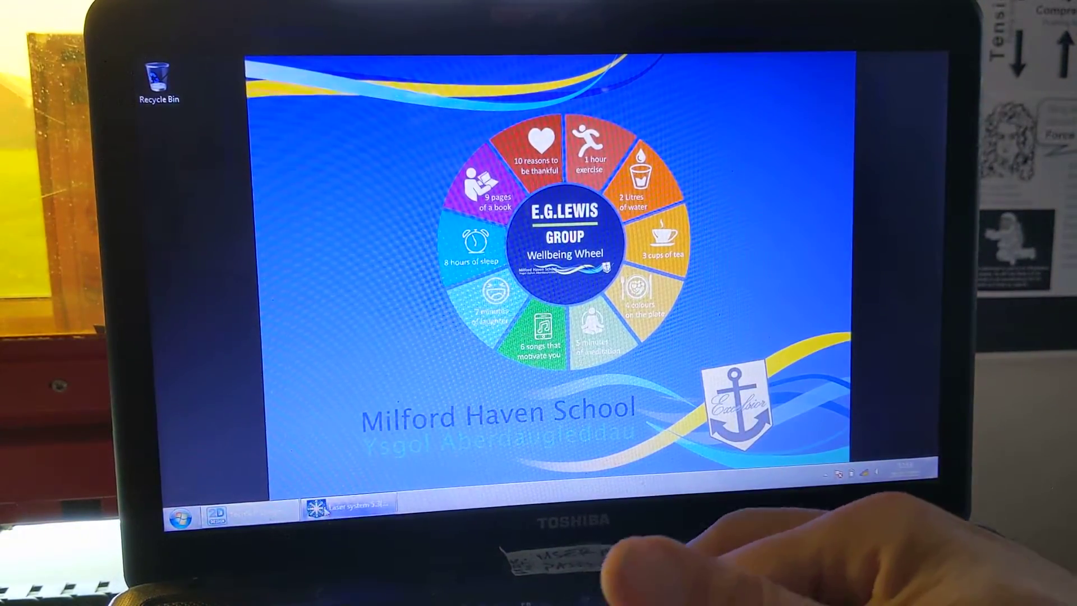
{"action": "left_click", "coordinate": [347, 504]}
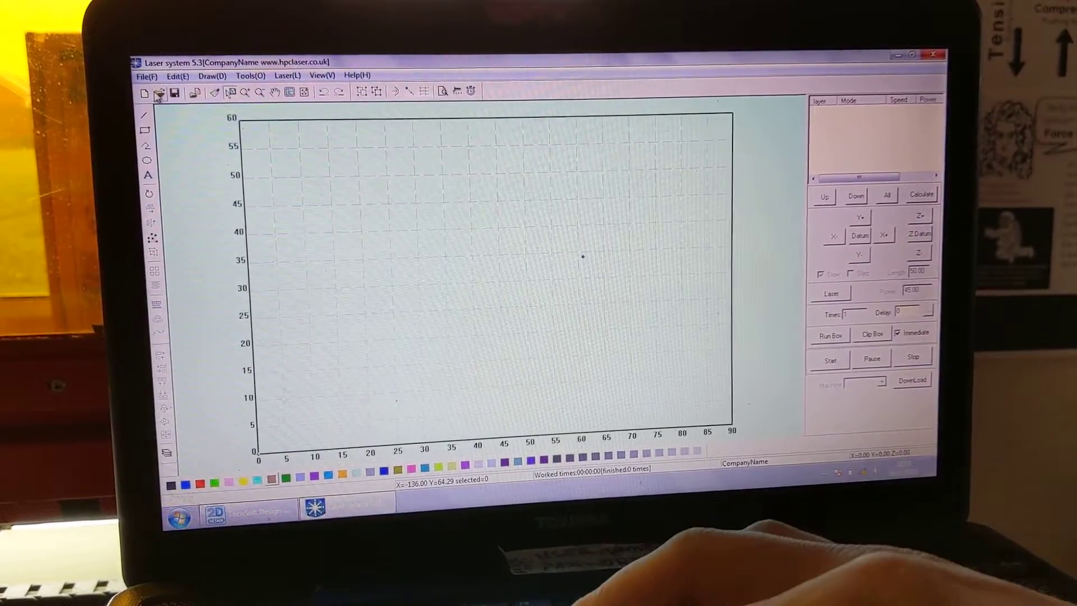
Start the File > Import command to bring in the tangram2 DXF file.
{"action": "left_click", "coordinate": [146, 75]}
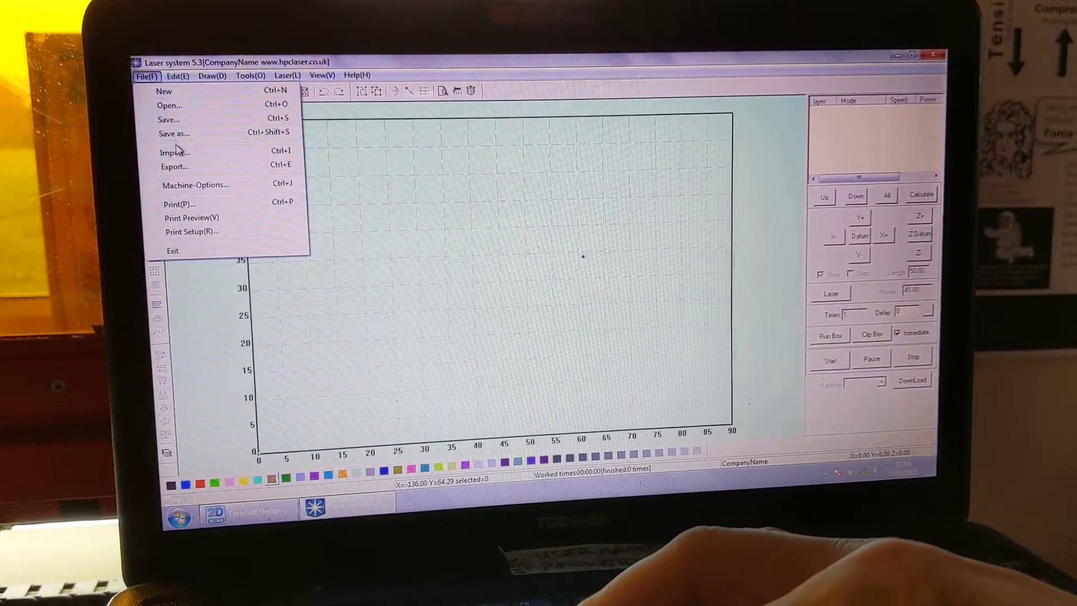
{"action": "mouse_move", "coordinate": [175, 152]}
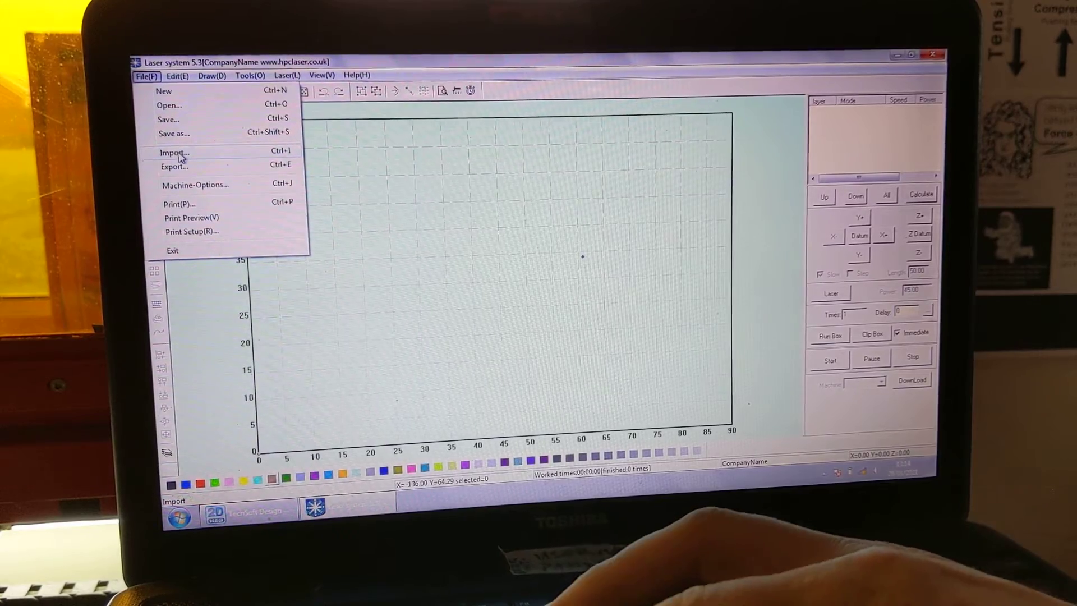
{"action": "left_click", "coordinate": [173, 153]}
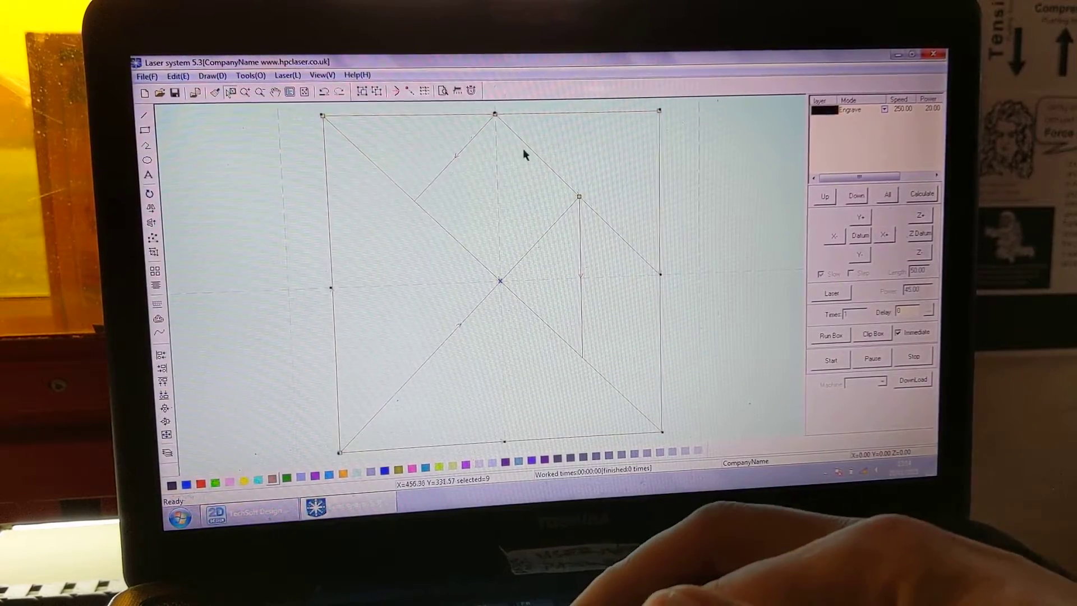
{"action": "mouse_move", "coordinate": [652, 180]}
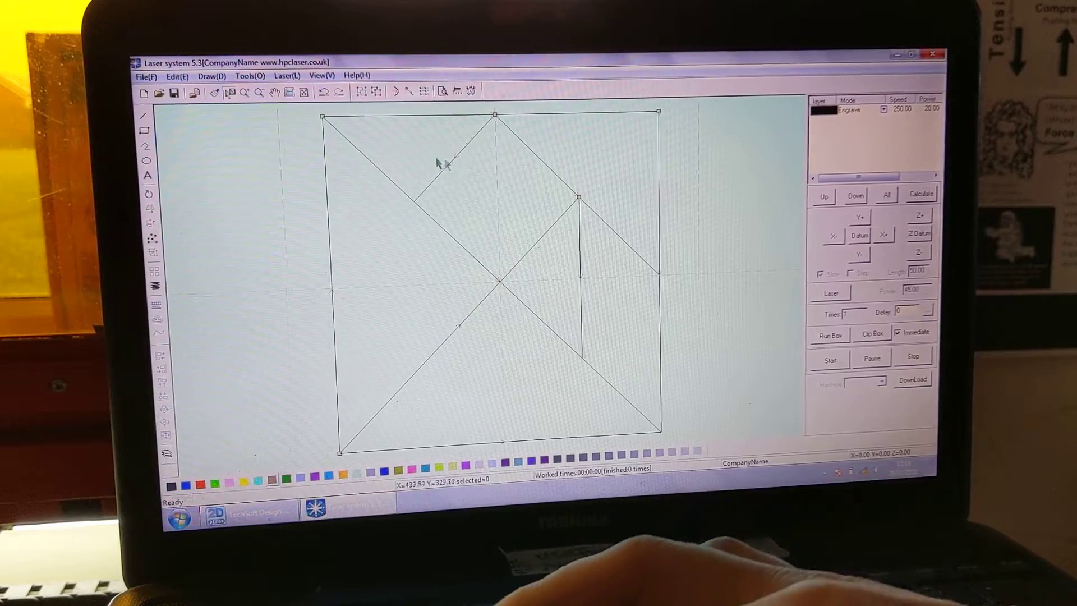
{"action": "mouse_move", "coordinate": [381, 169]}
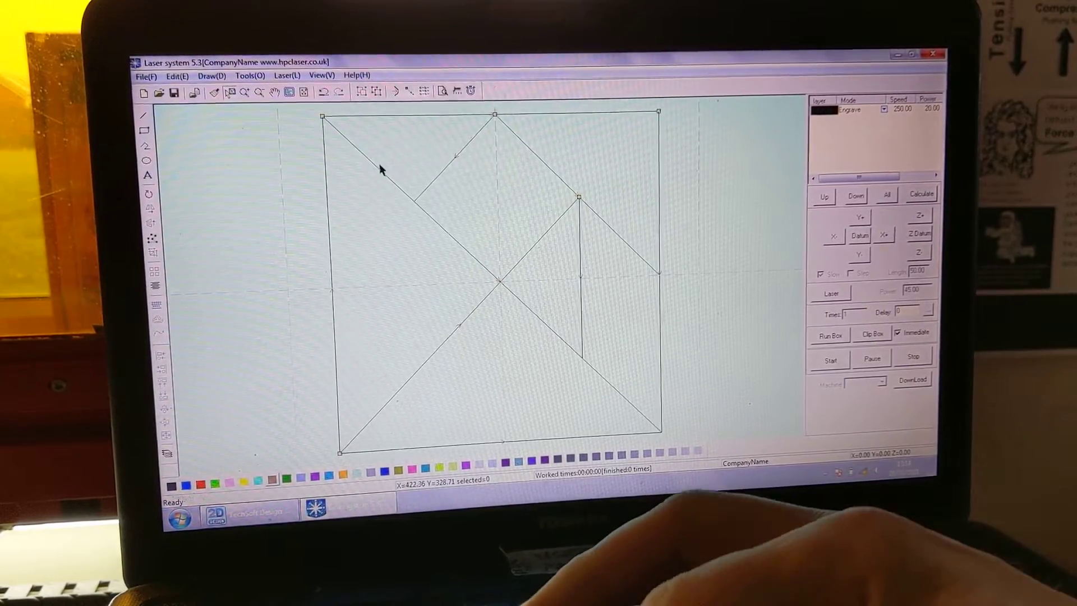
{"action": "mouse_move", "coordinate": [395, 254]}
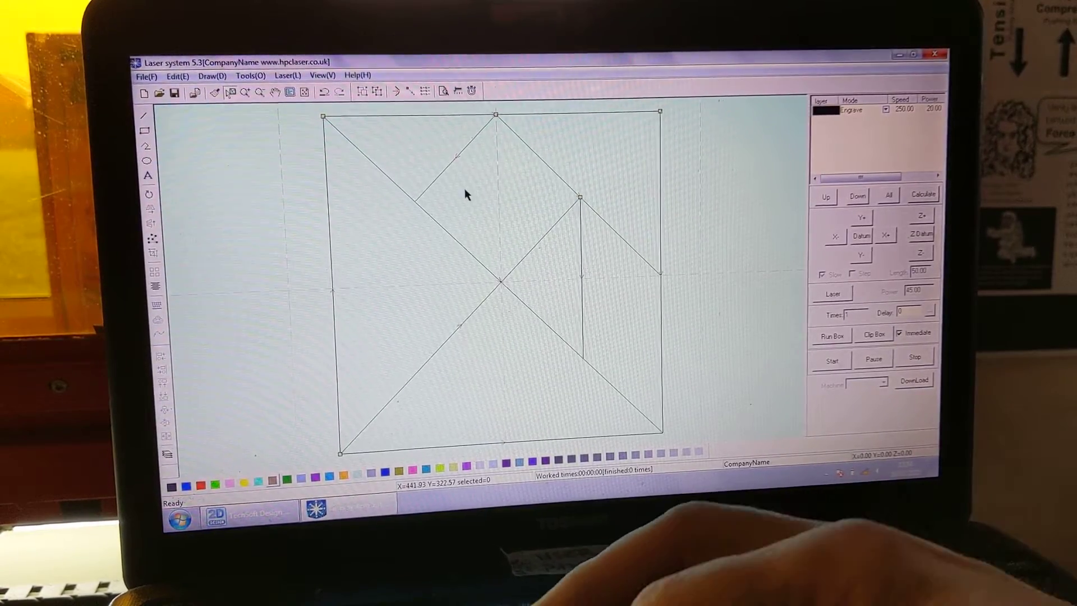
{"action": "mouse_move", "coordinate": [337, 337]}
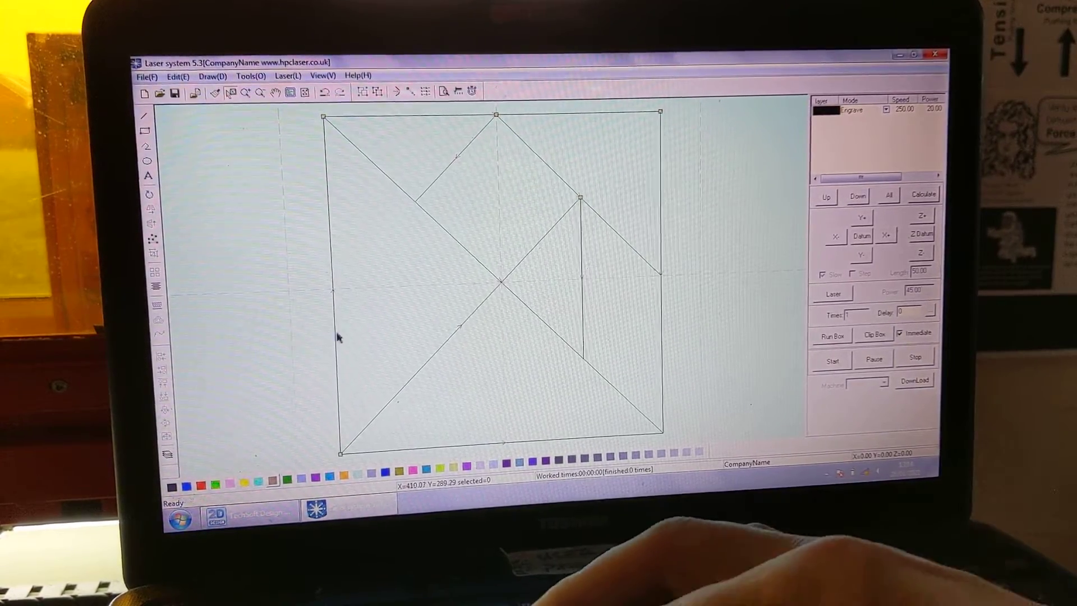
{"action": "mouse_move", "coordinate": [759, 130]}
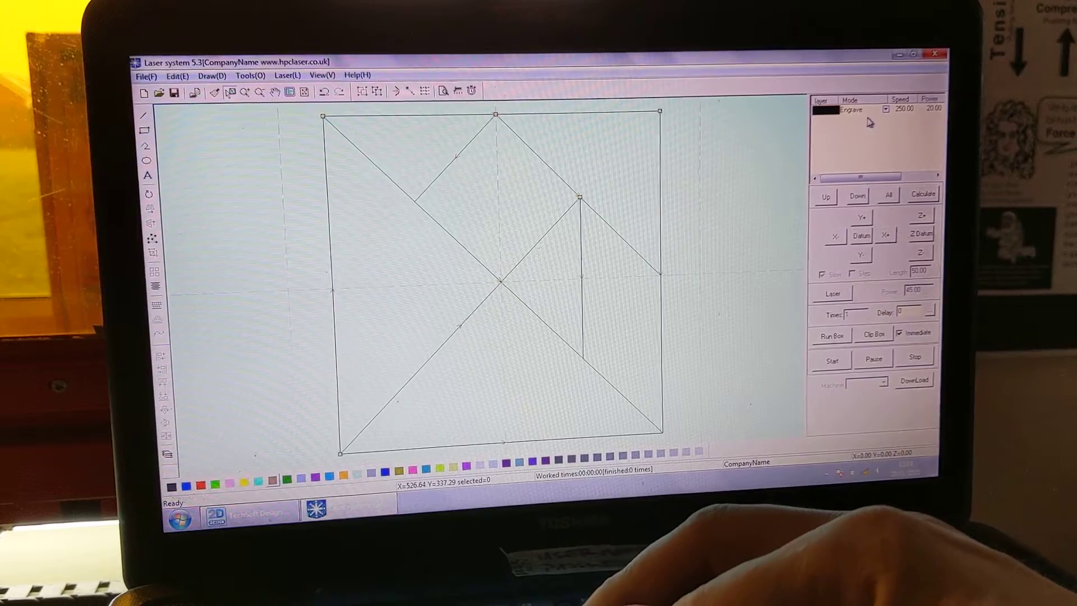
Switch the tangram layer from Engrave to Cut at speed 10 and power 90.
{"action": "left_click", "coordinate": [884, 108]}
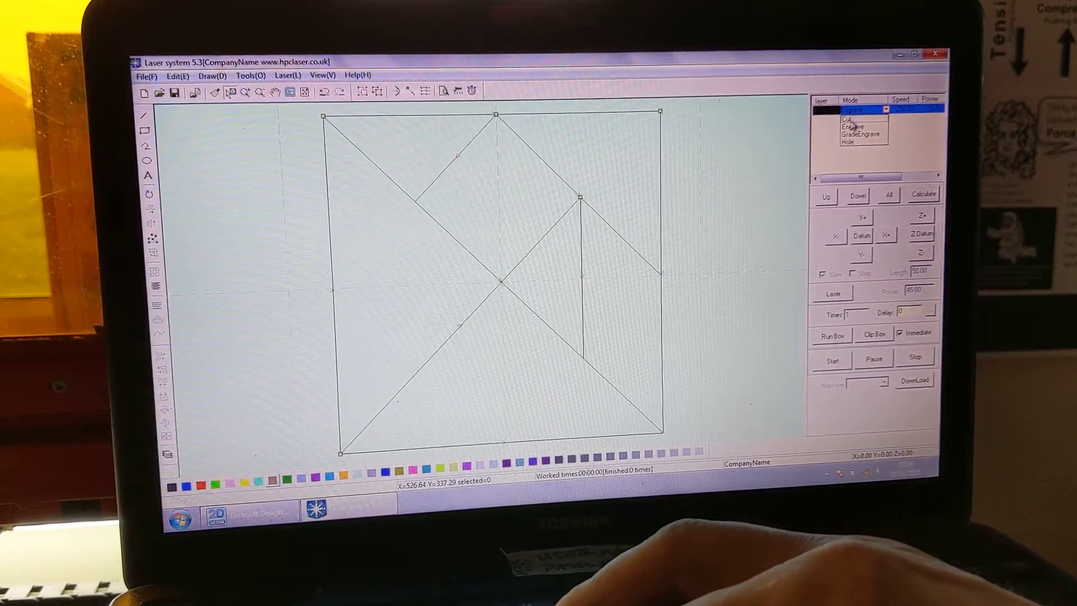
{"action": "left_click", "coordinate": [862, 110]}
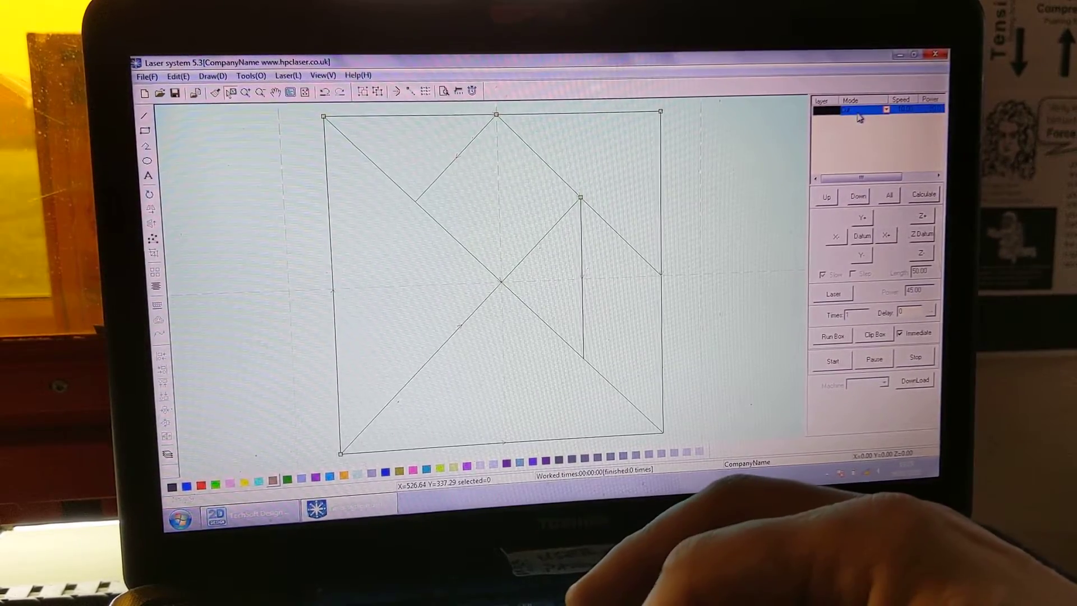
{"action": "left_click", "coordinate": [888, 109]}
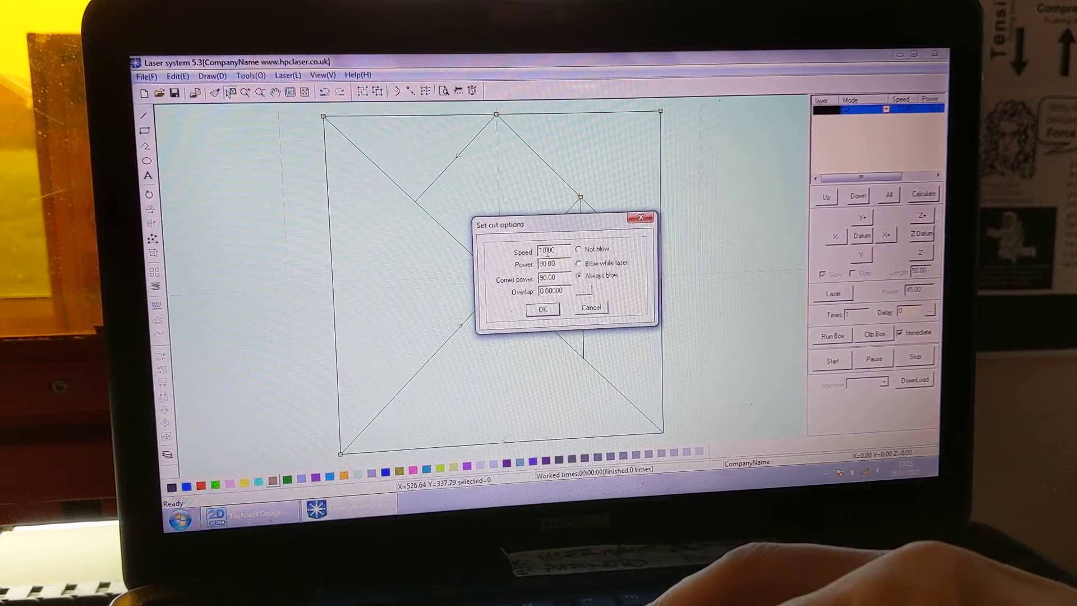
{"action": "left_click", "coordinate": [542, 310]}
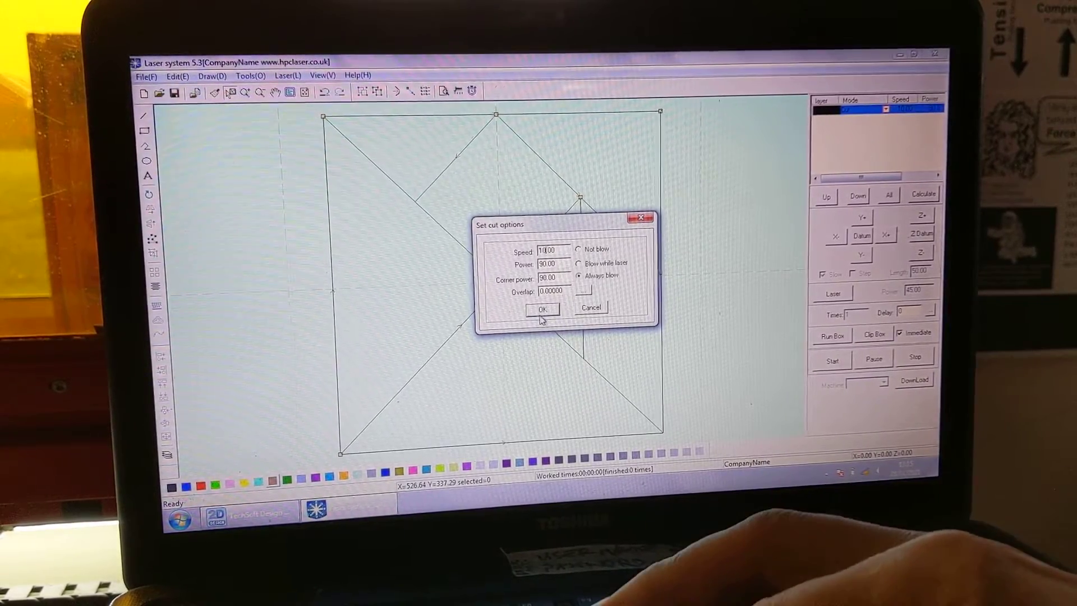
{"action": "left_click", "coordinate": [541, 308]}
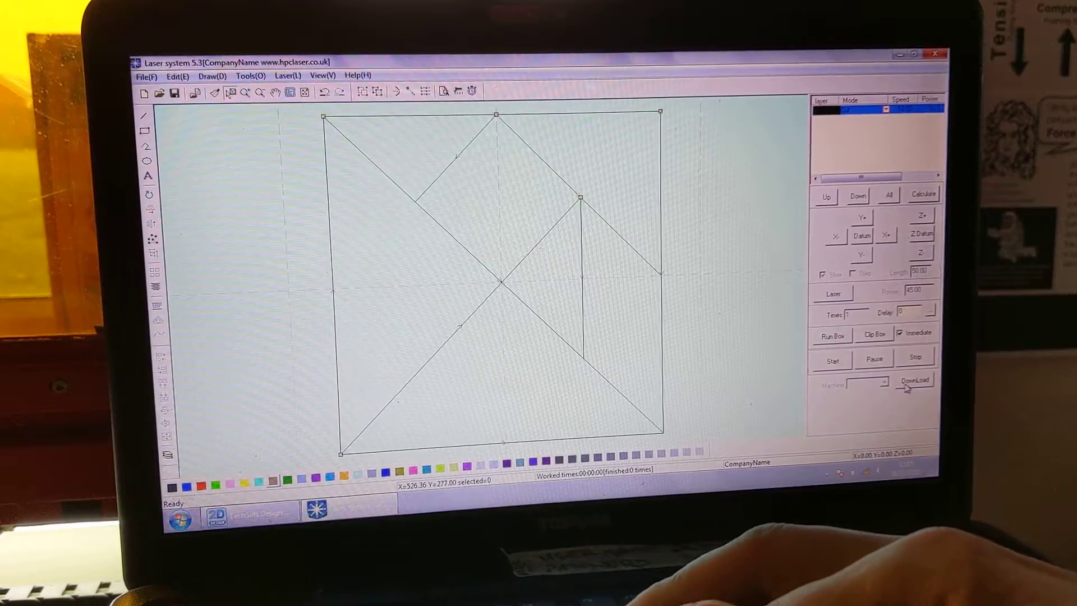
Download the current tangram job to the cutter's stand-alone file list, then close it.
{"action": "left_click", "coordinate": [914, 380]}
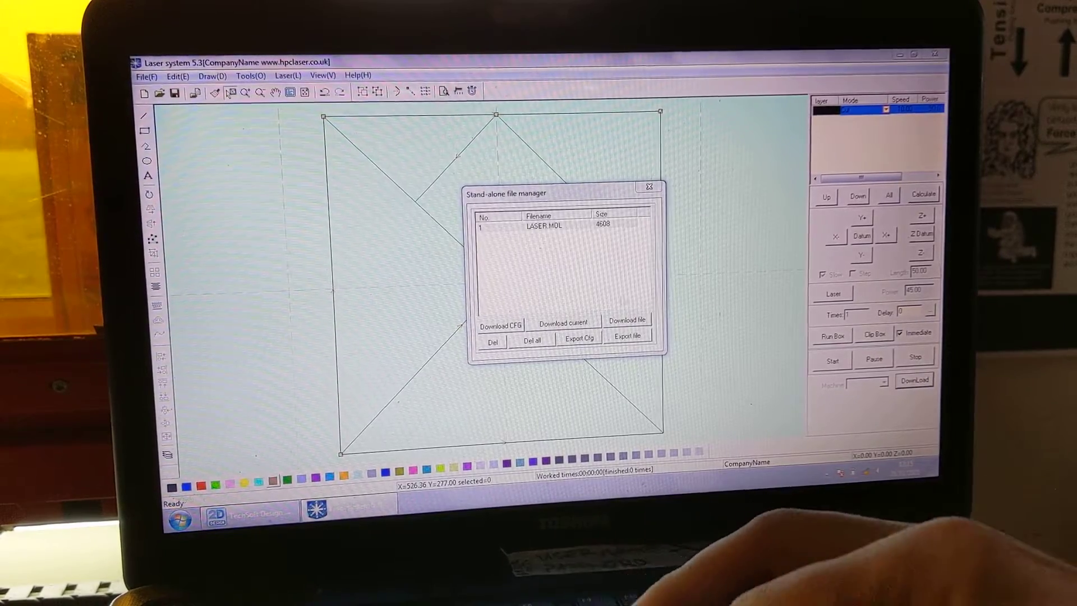
{"action": "left_click", "coordinate": [647, 186]}
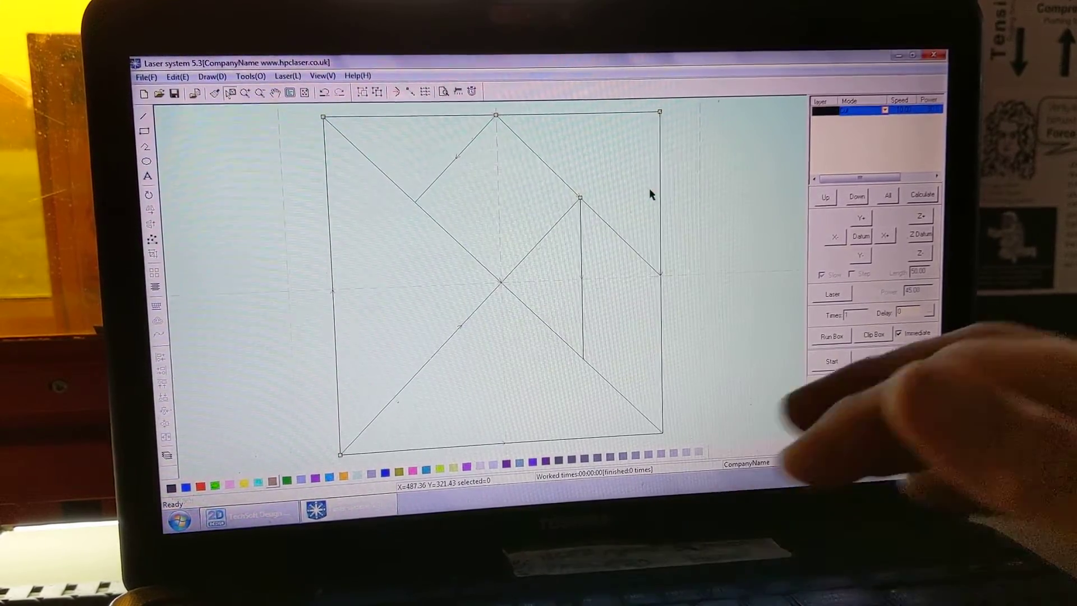
{"action": "left_click", "coordinate": [831, 361]}
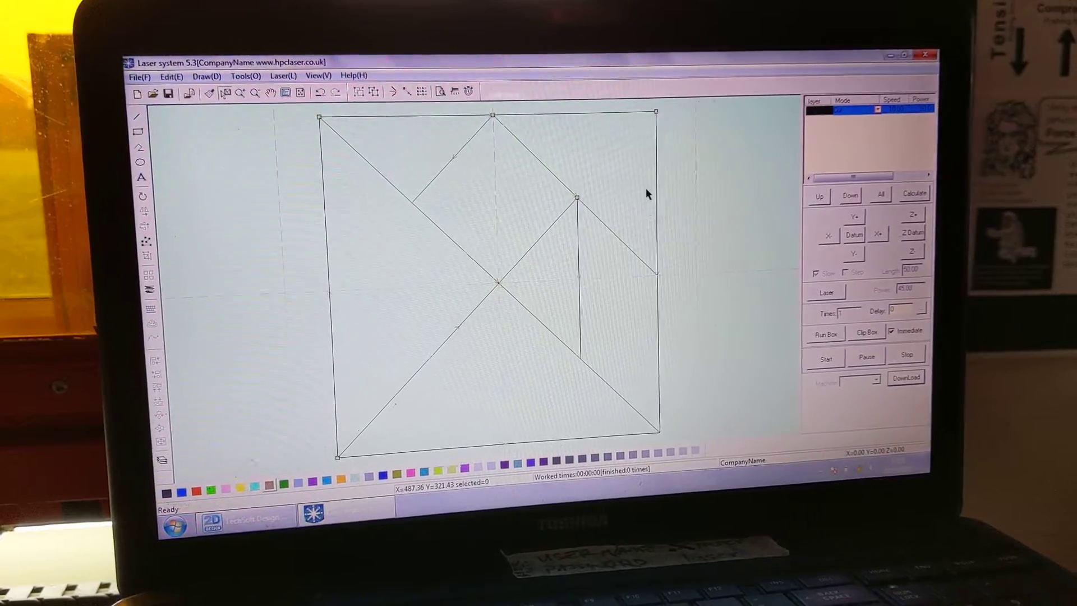